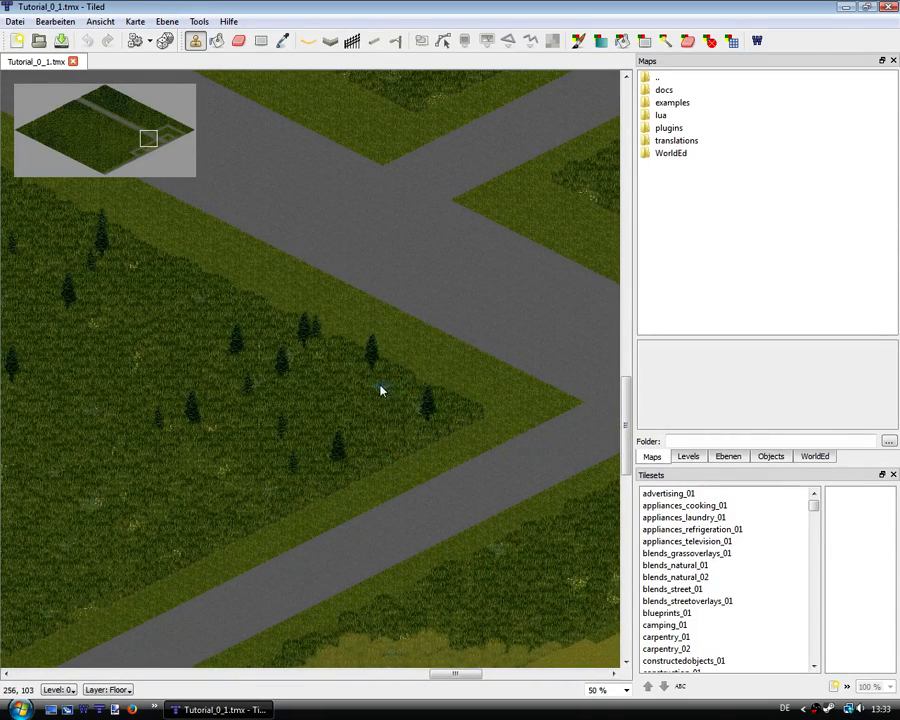
pyautogui.moveTo(196, 230)
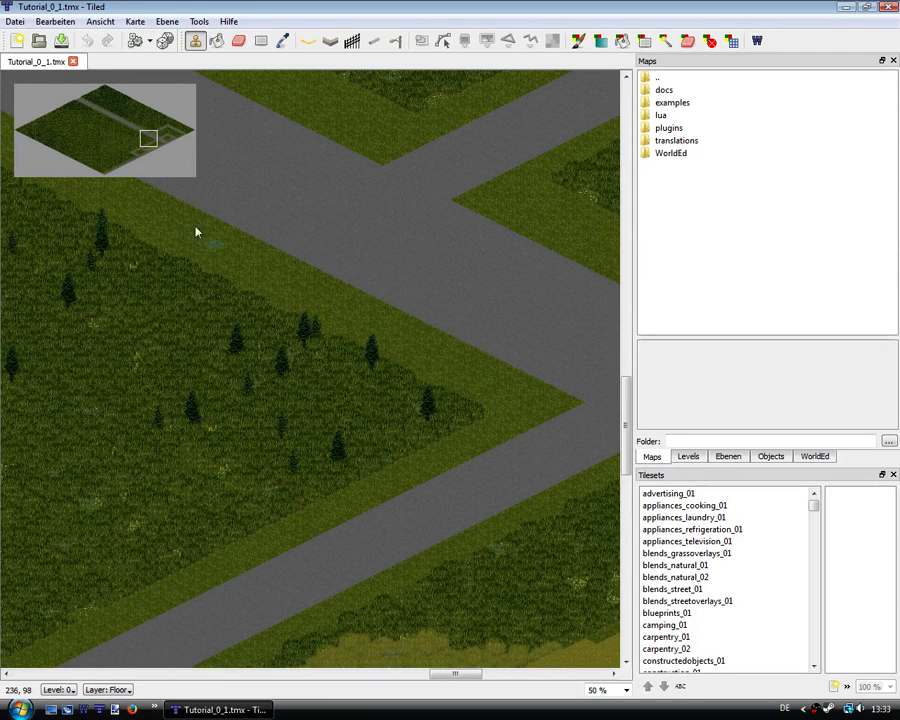
pyautogui.moveTo(189, 131)
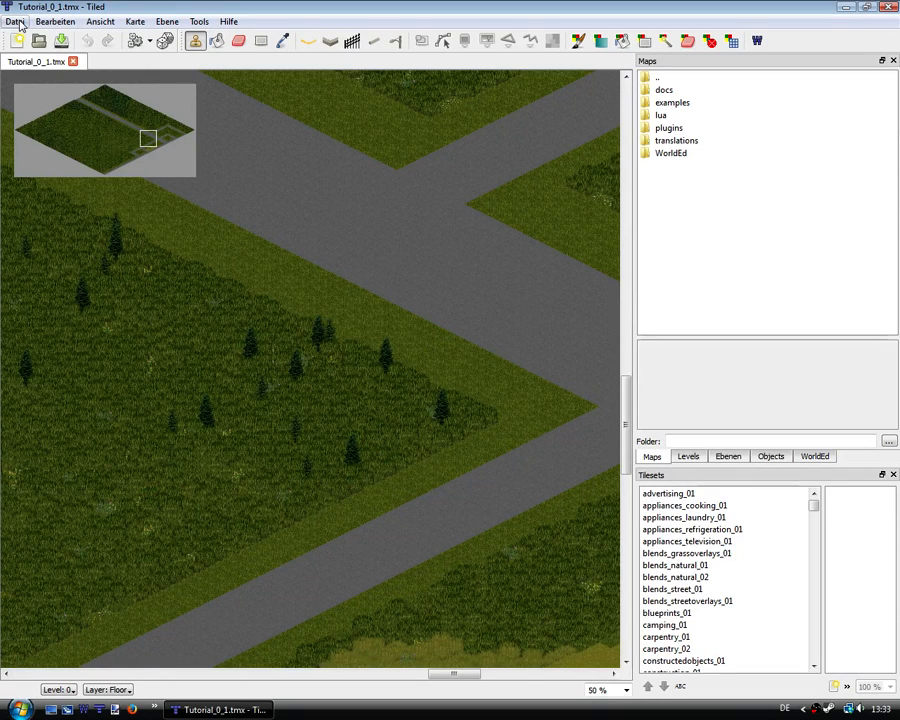
# Open Bearbeiten > Einstellungen on the Zomboid page and select the existing WorldEd project entry
pyautogui.click(55, 21)
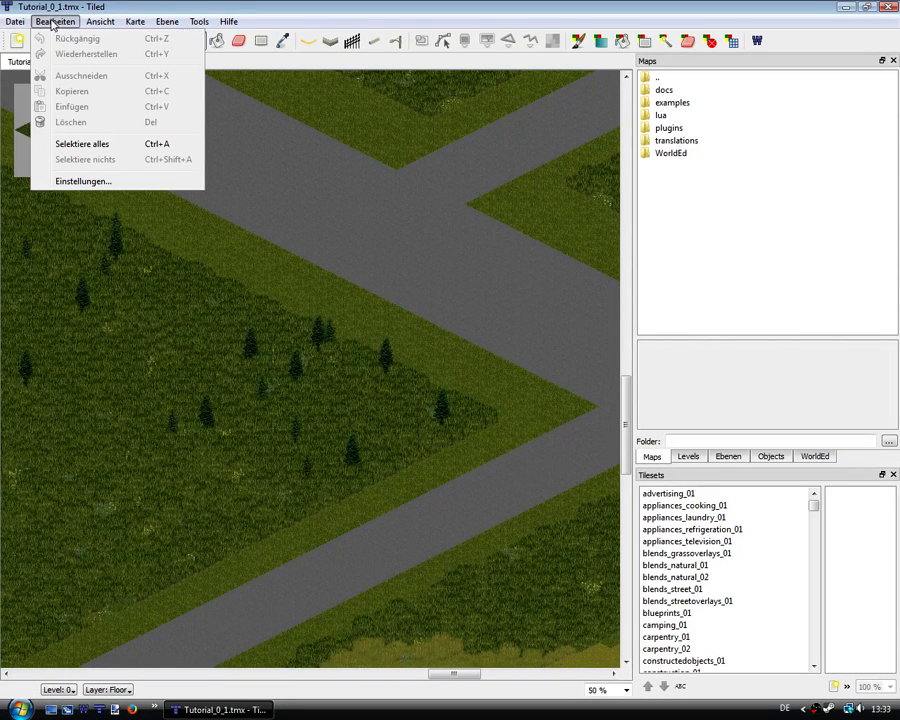
pyautogui.click(83, 181)
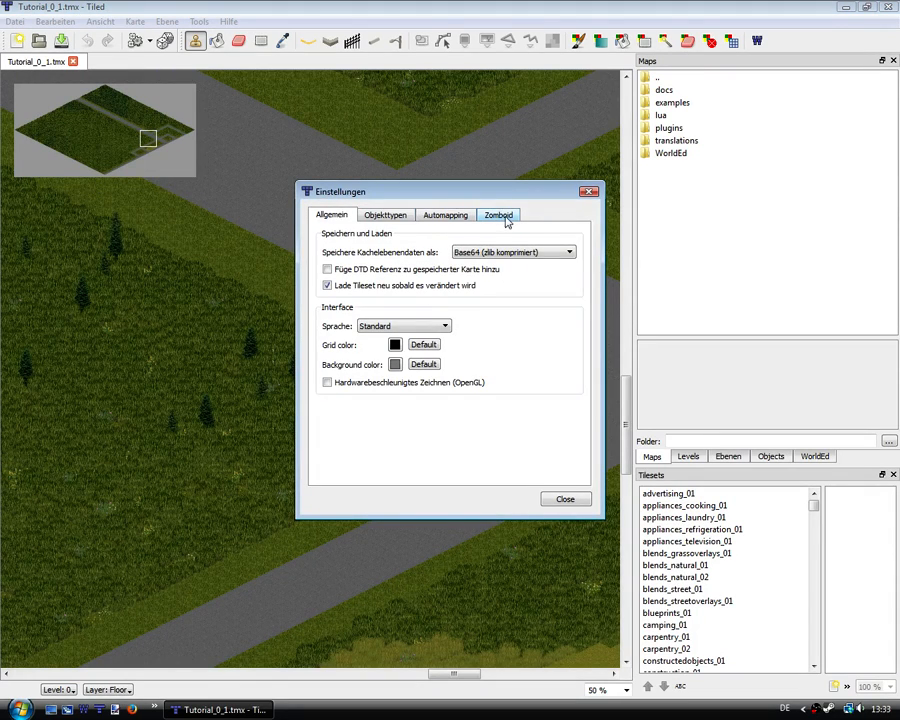
pyautogui.click(498, 214)
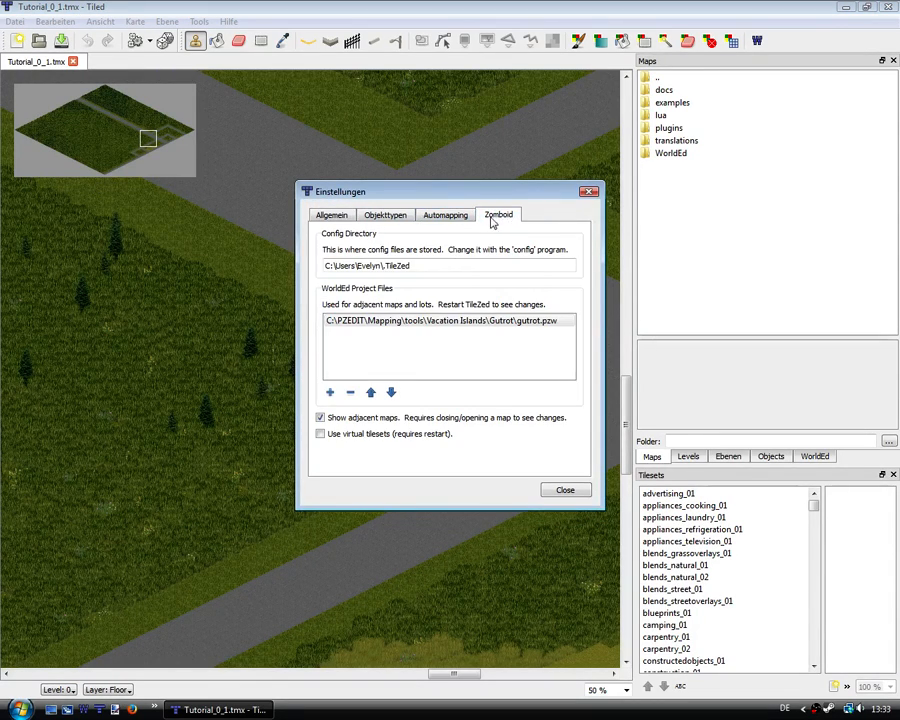
pyautogui.moveTo(483, 254)
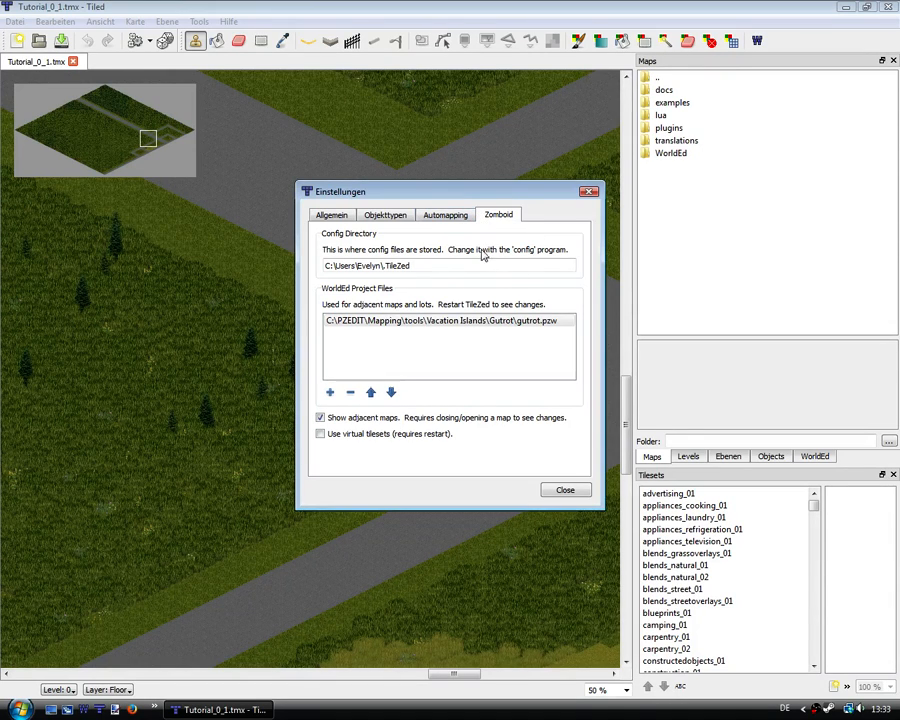
pyautogui.moveTo(458, 261)
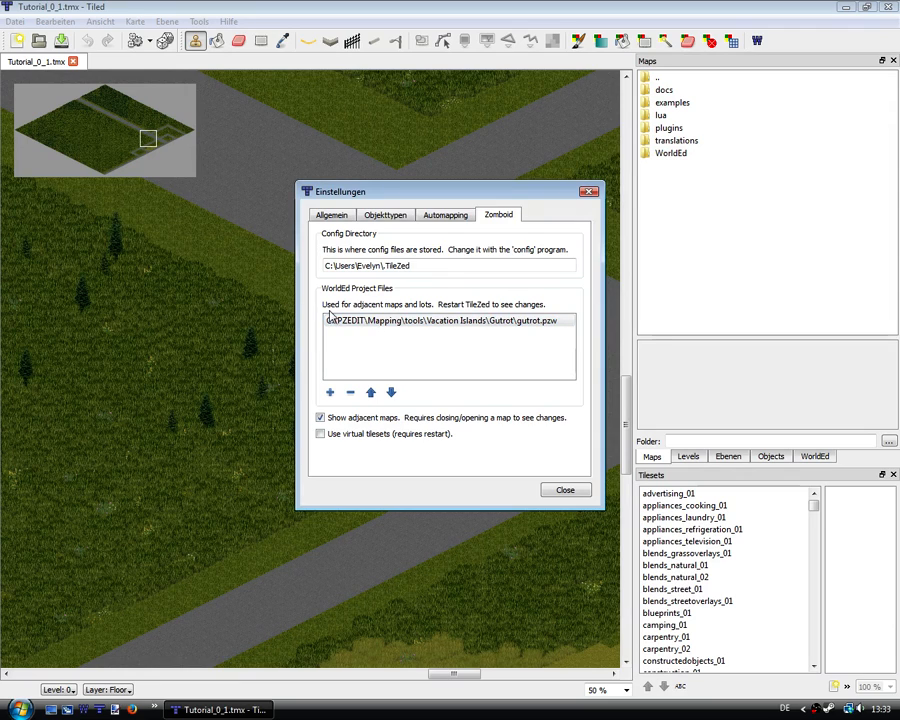
pyautogui.click(445, 320)
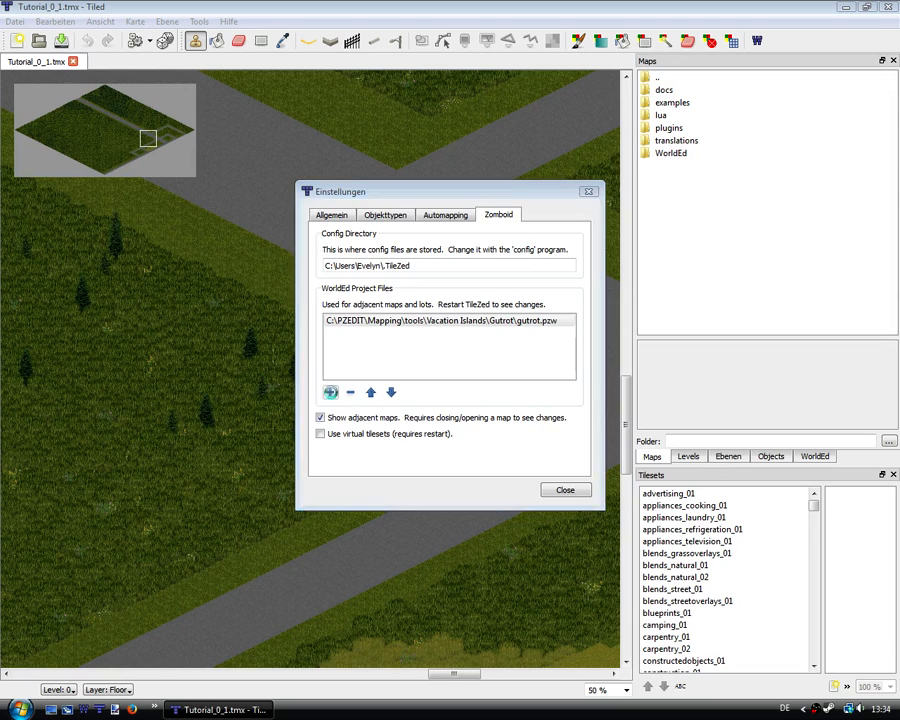
# Add C:\PZEDIT\Mapping\tools\Tutorial\tutorial.pzw to the WorldEd project files list
pyautogui.click(330, 392)
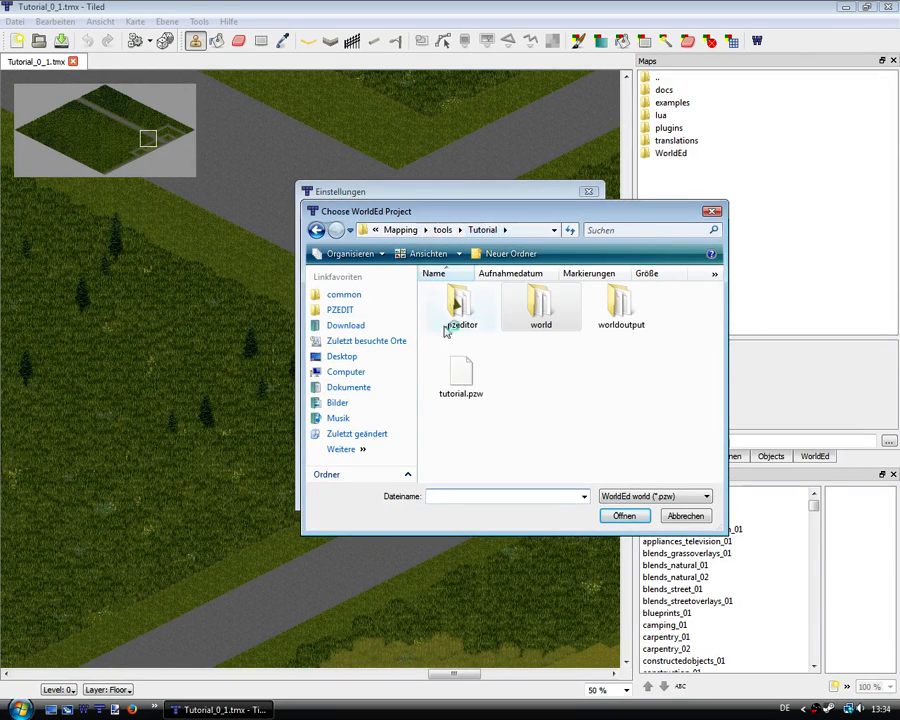
pyautogui.click(461, 375)
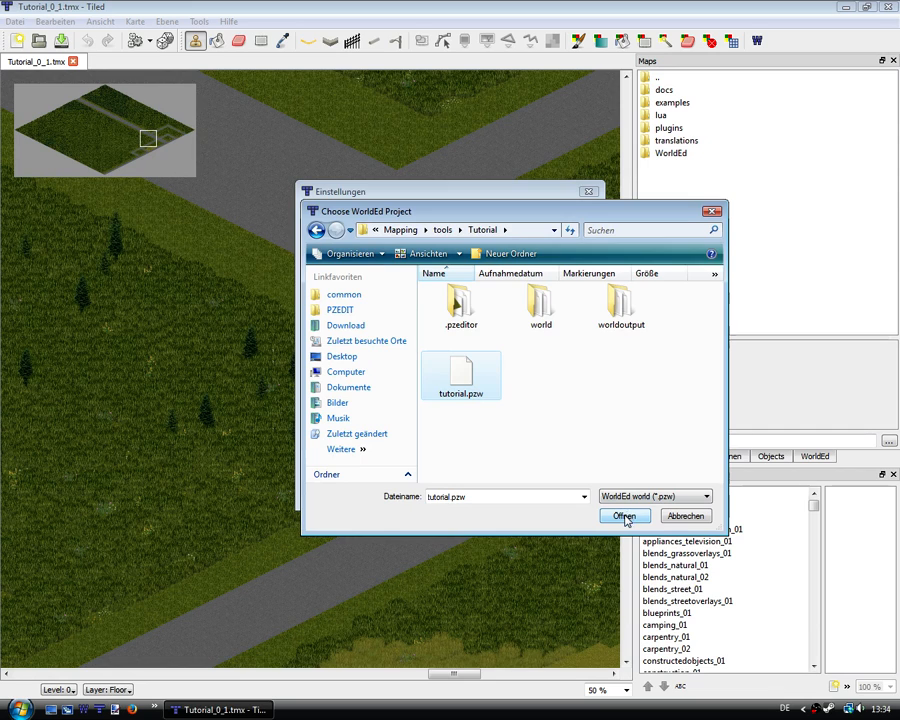
pyautogui.click(623, 516)
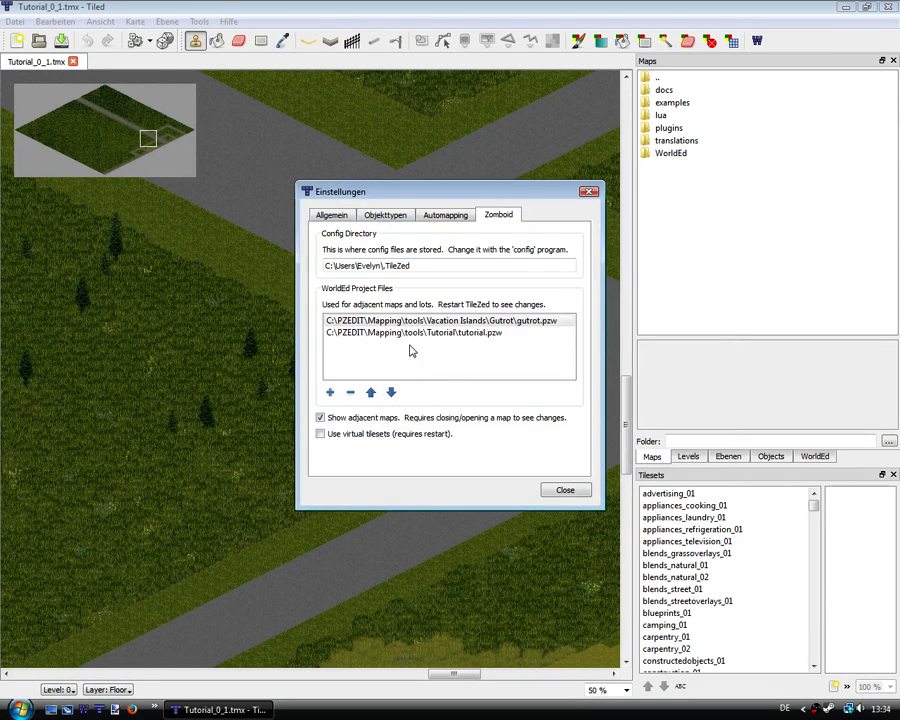
pyautogui.click(414, 332)
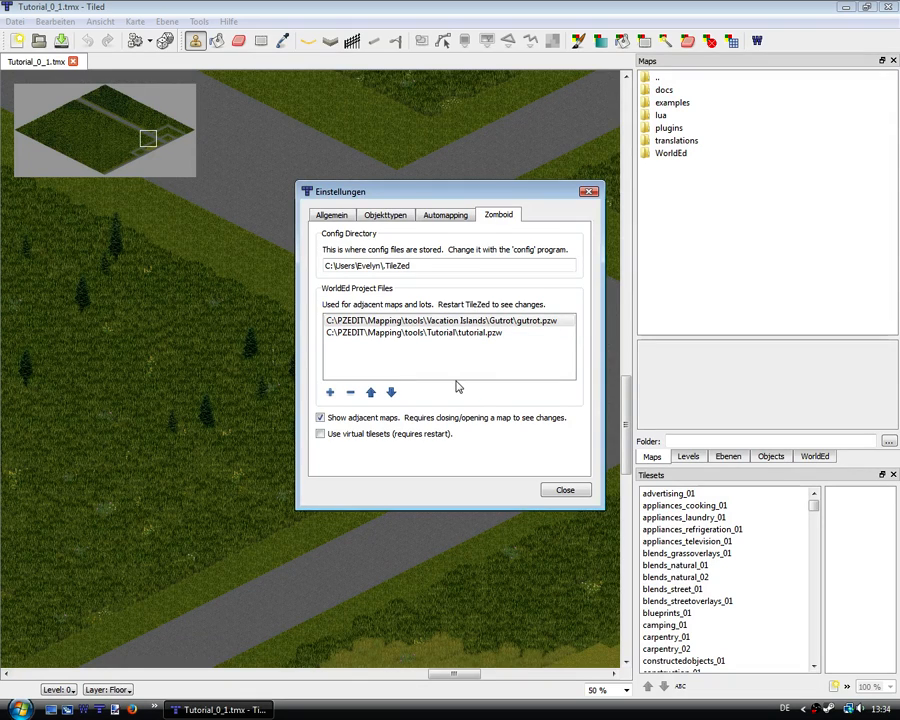
pyautogui.click(320, 417)
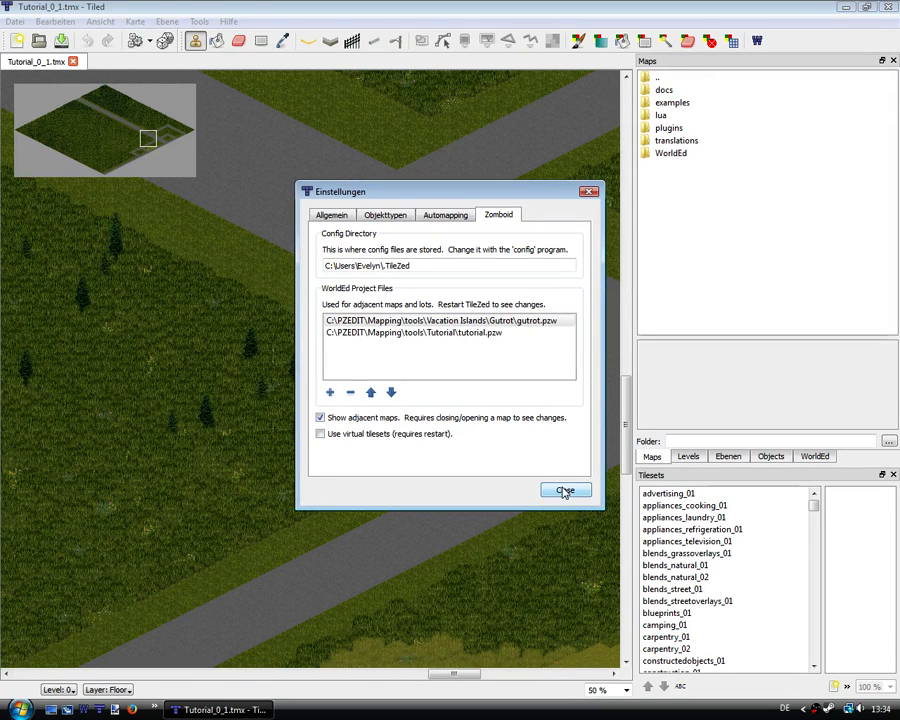
# Close the Einstellungen dialog so the map shows the house lot beside the road
pyautogui.click(565, 490)
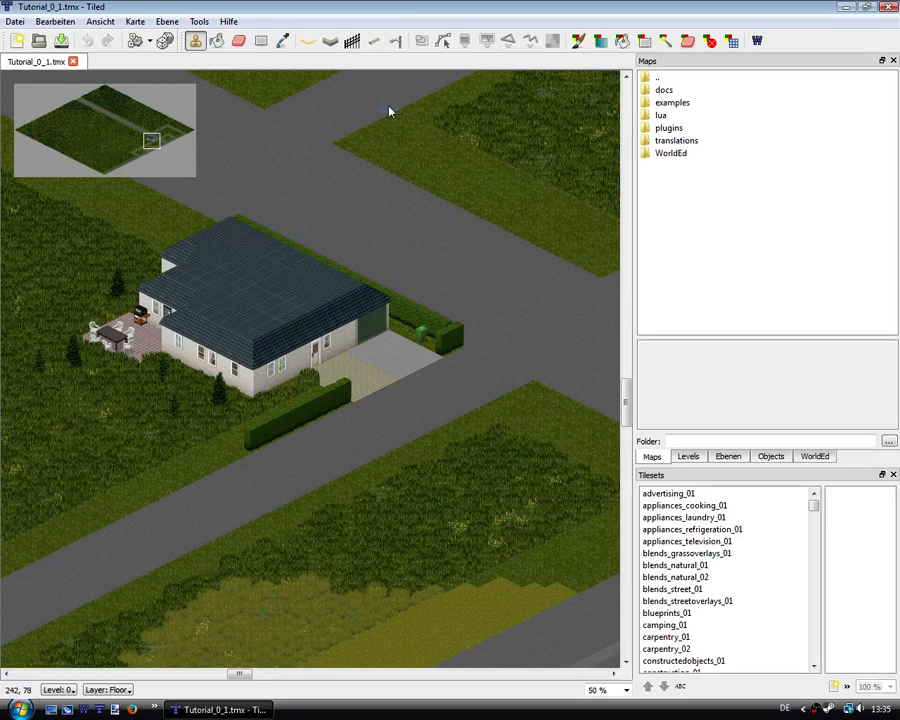
pyautogui.moveTo(374, 41)
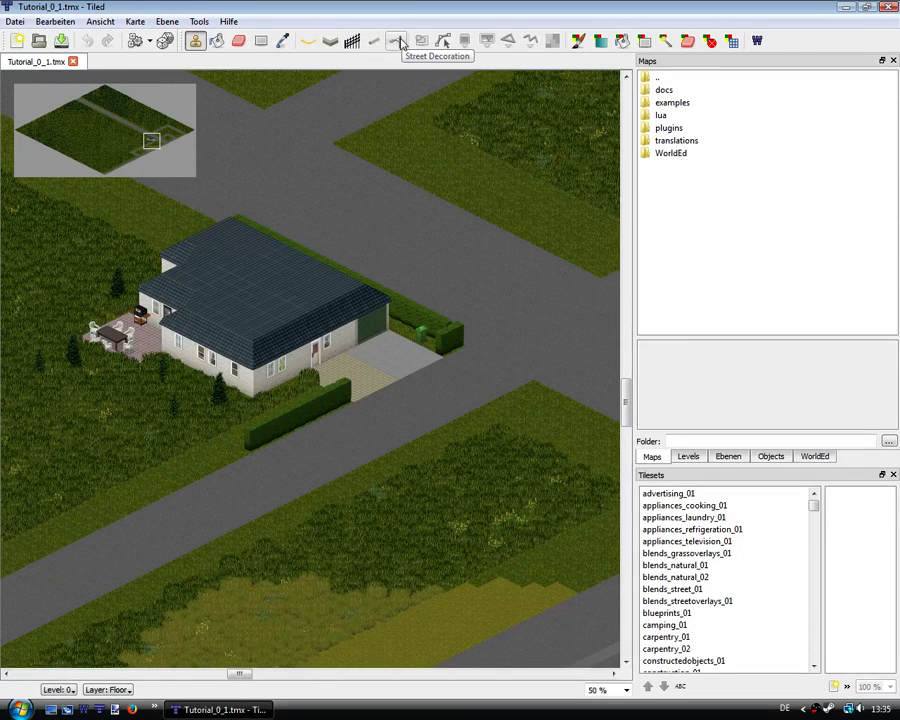
pyautogui.click(396, 41)
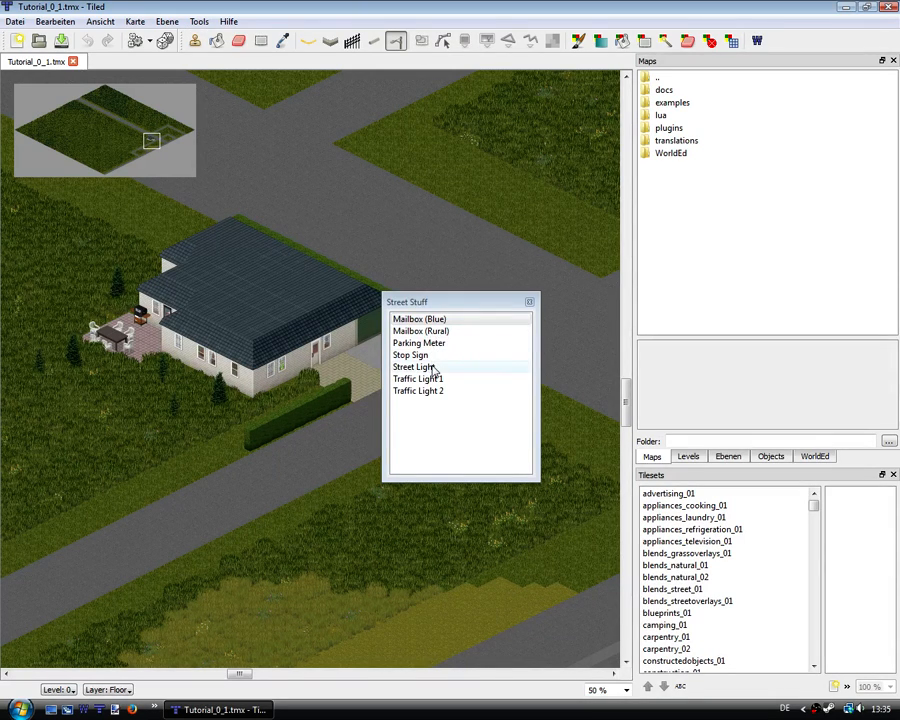
pyautogui.click(414, 367)
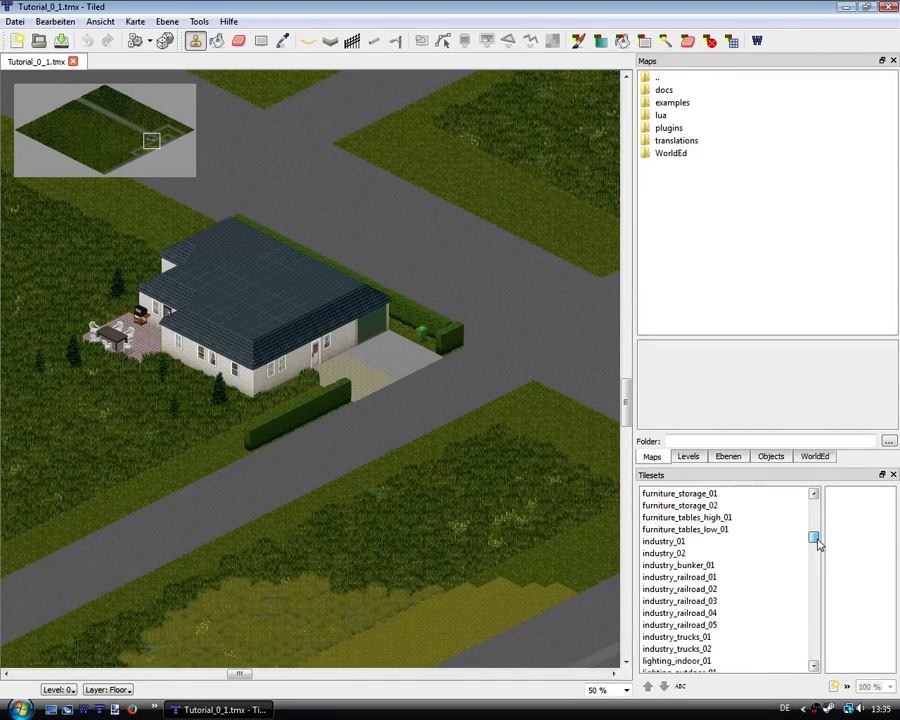
# Choose the street_trafficlines_01 tileset and make 0_FloorOverlay the active layer in Ebenen
pyautogui.scroll(-3)
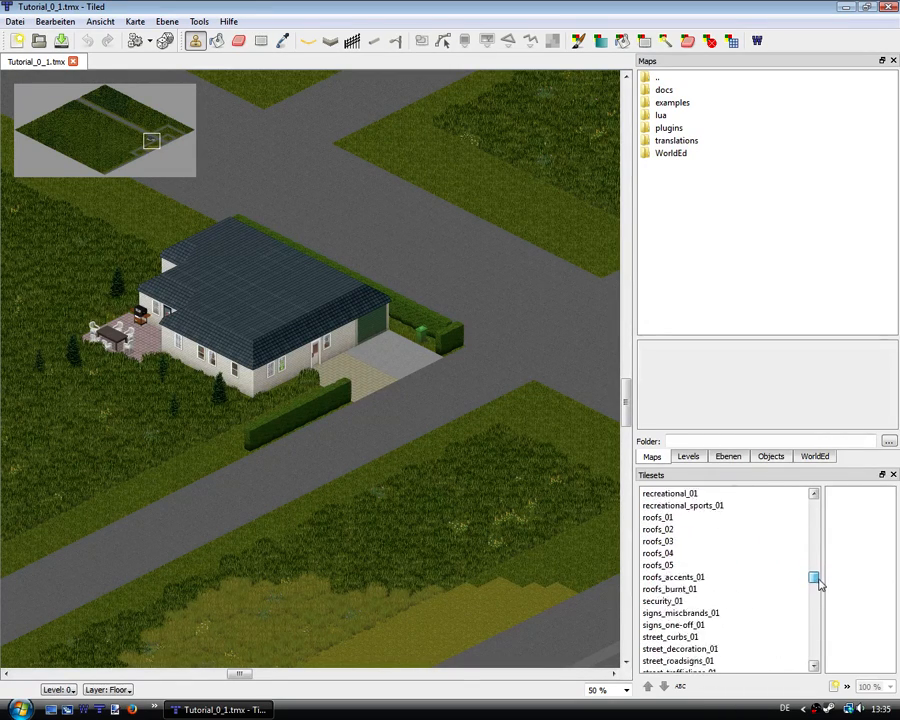
pyautogui.click(680, 600)
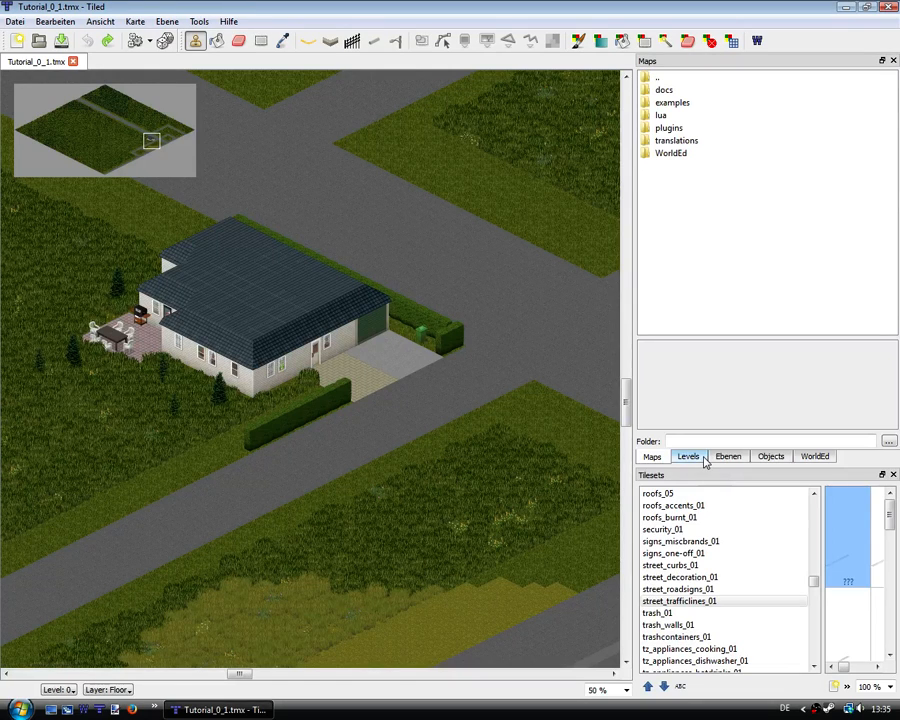
pyautogui.click(728, 456)
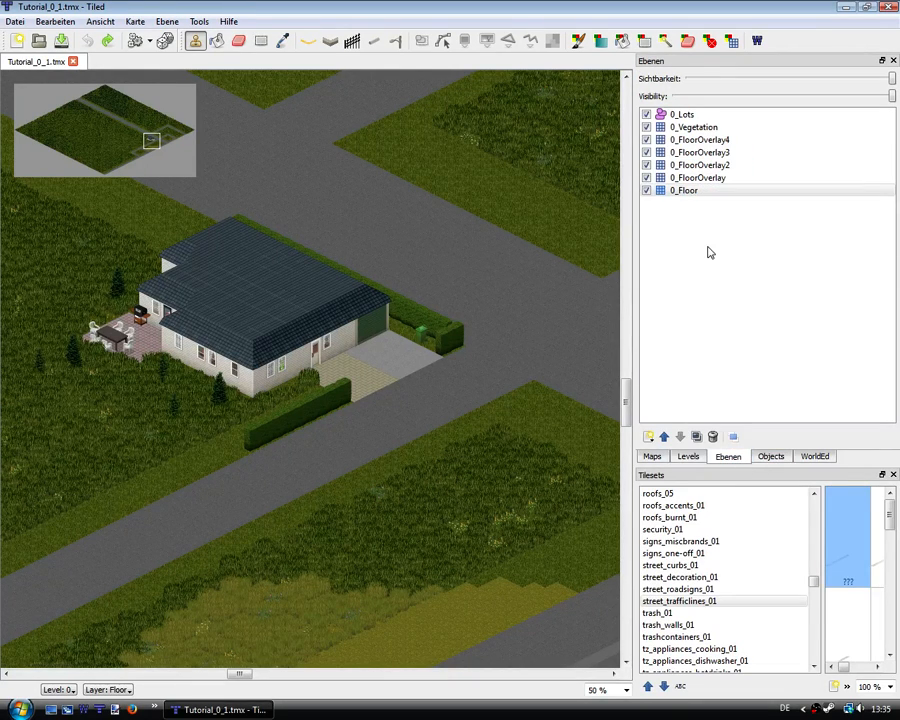
pyautogui.click(697, 177)
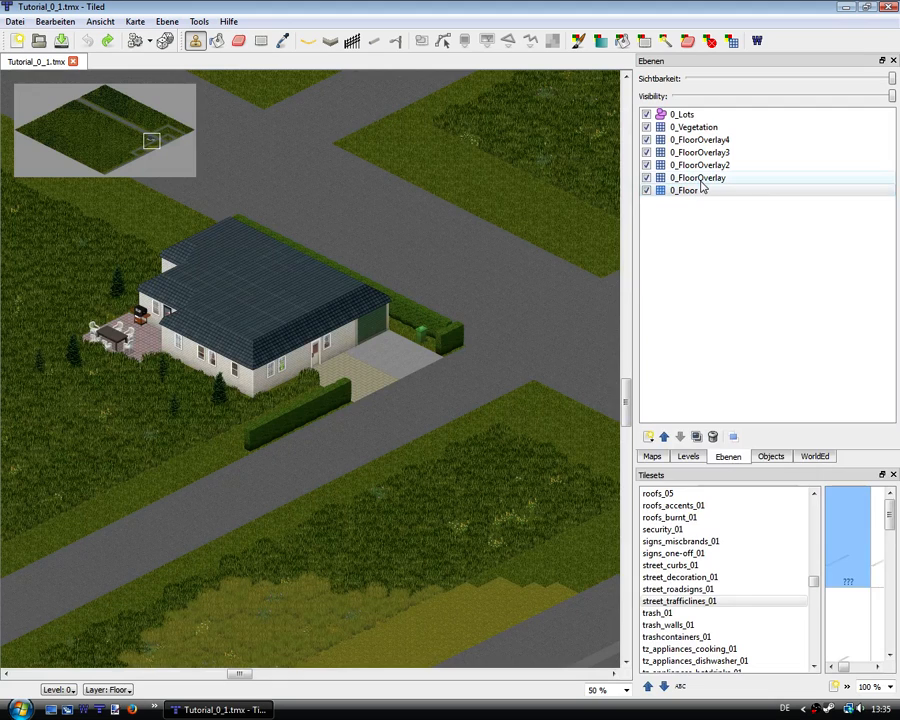
pyautogui.click(696, 177)
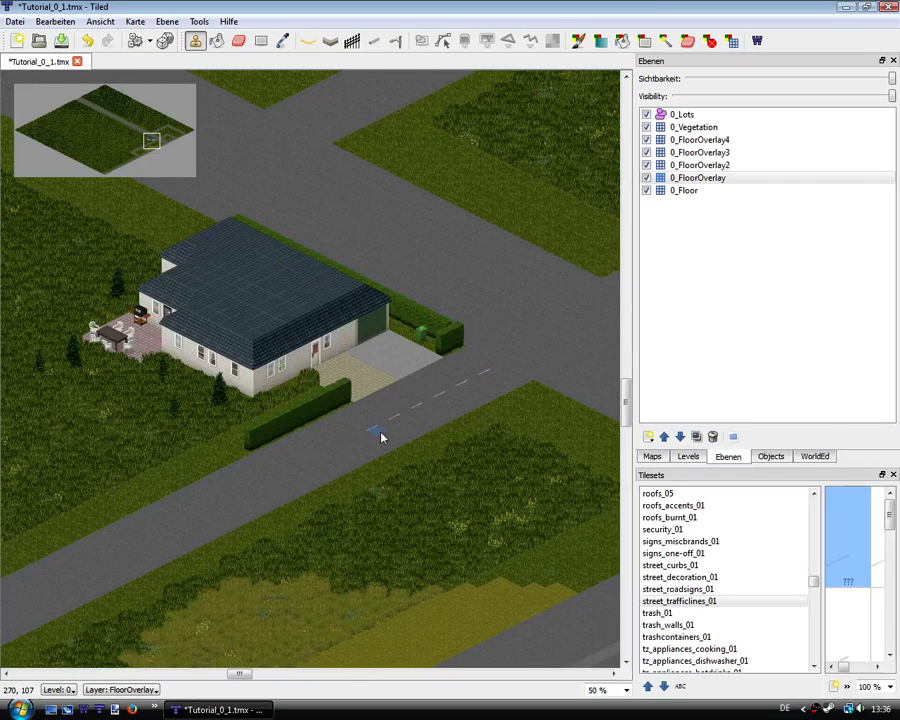
# Paint dashed lane tiles along the middle of the road in front of the house
pyautogui.moveTo(380, 435); pyautogui.dragTo(225, 500)
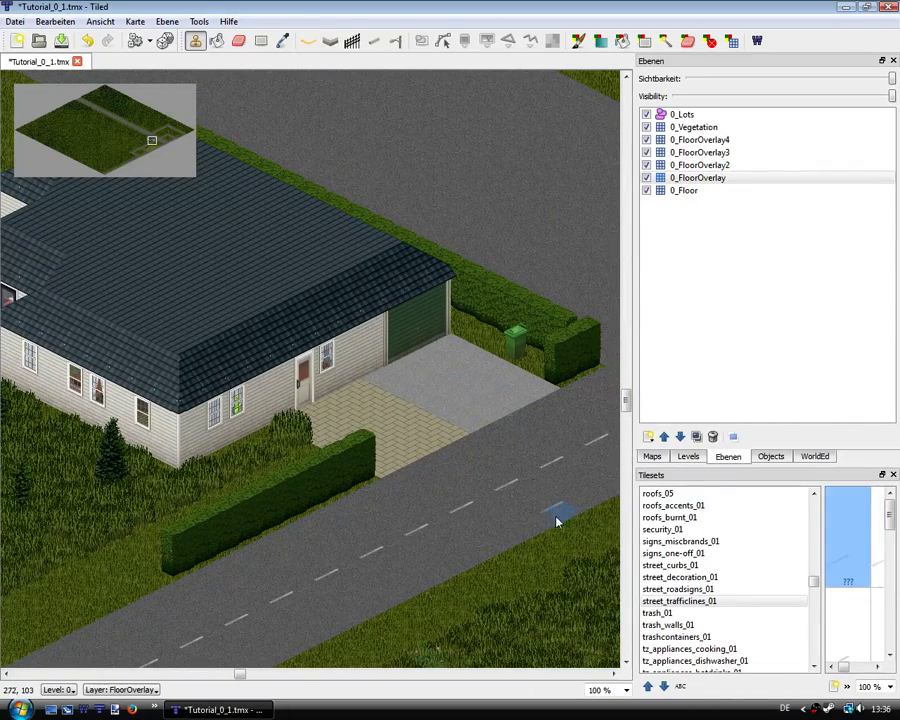
pyautogui.moveTo(477, 517)
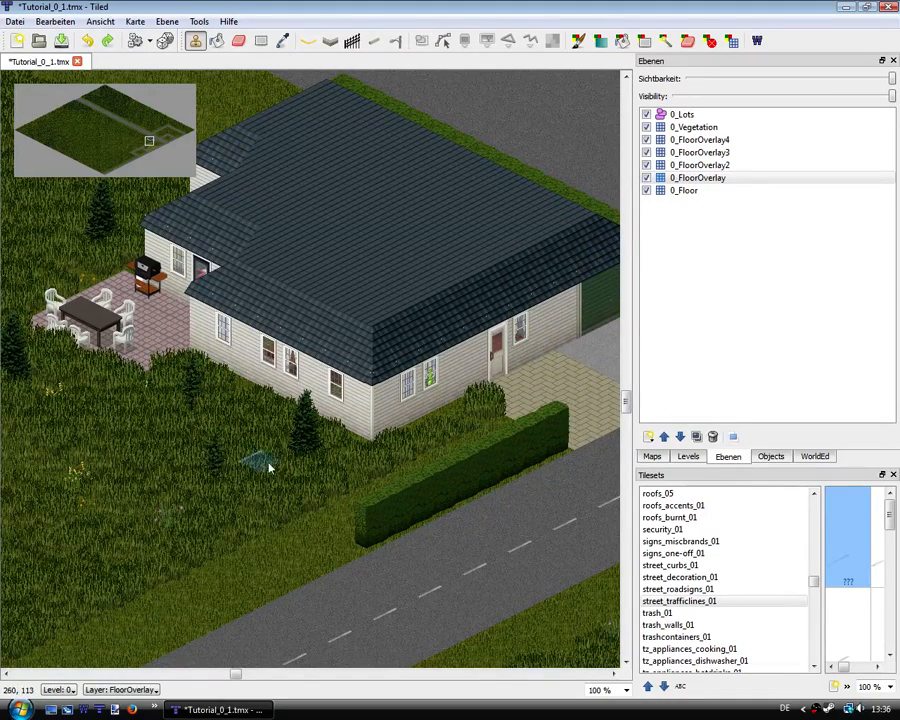
# Make 0_Vegetation active with the vegetation_trees_01 tileset and place a small plant by the hedge
pyautogui.click(699, 139)
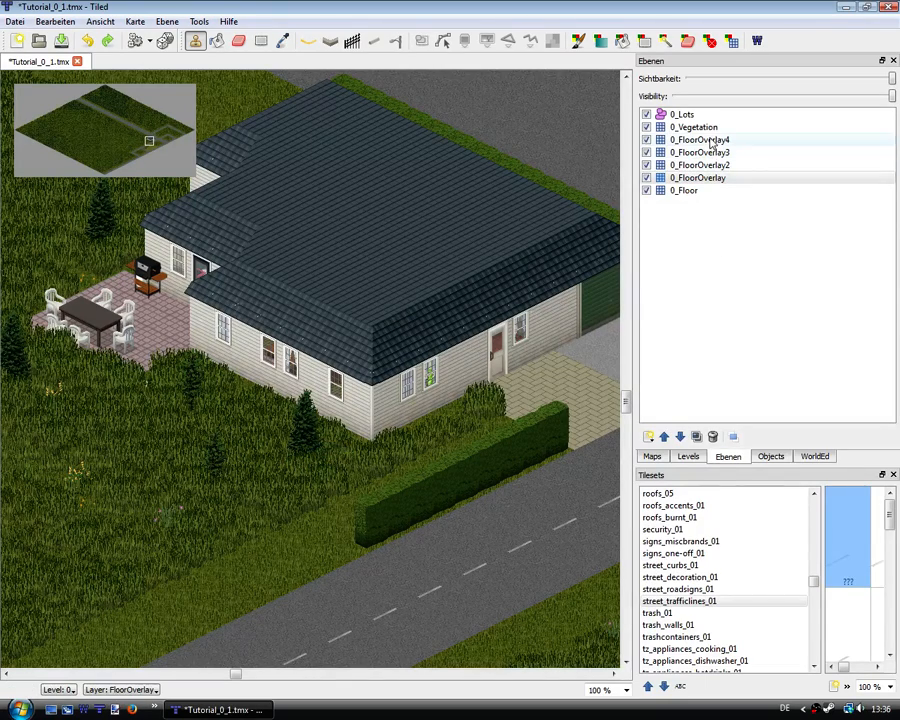
pyautogui.click(693, 127)
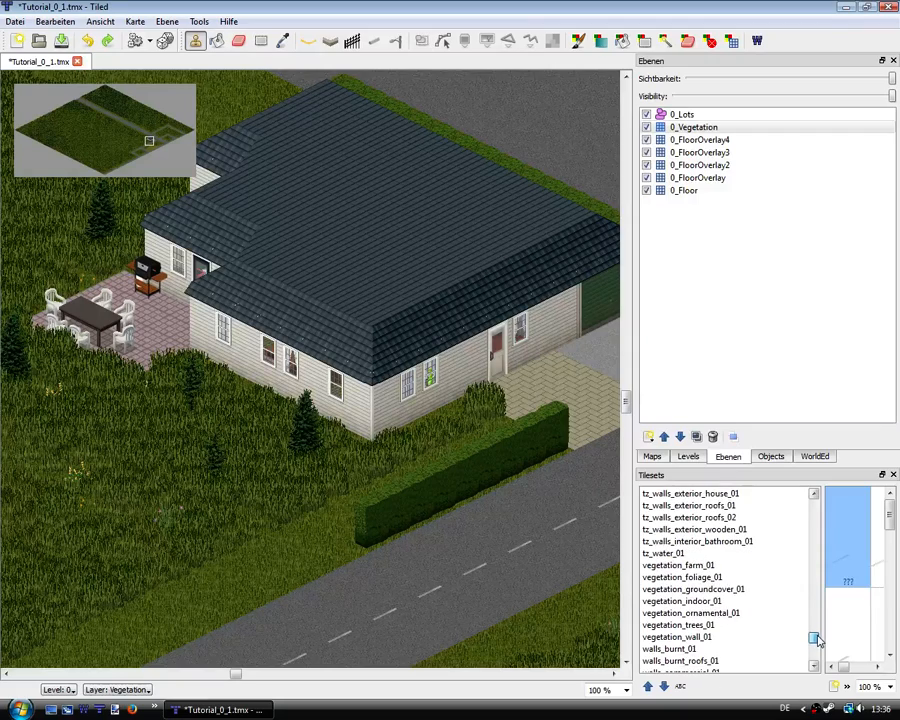
pyautogui.click(681, 624)
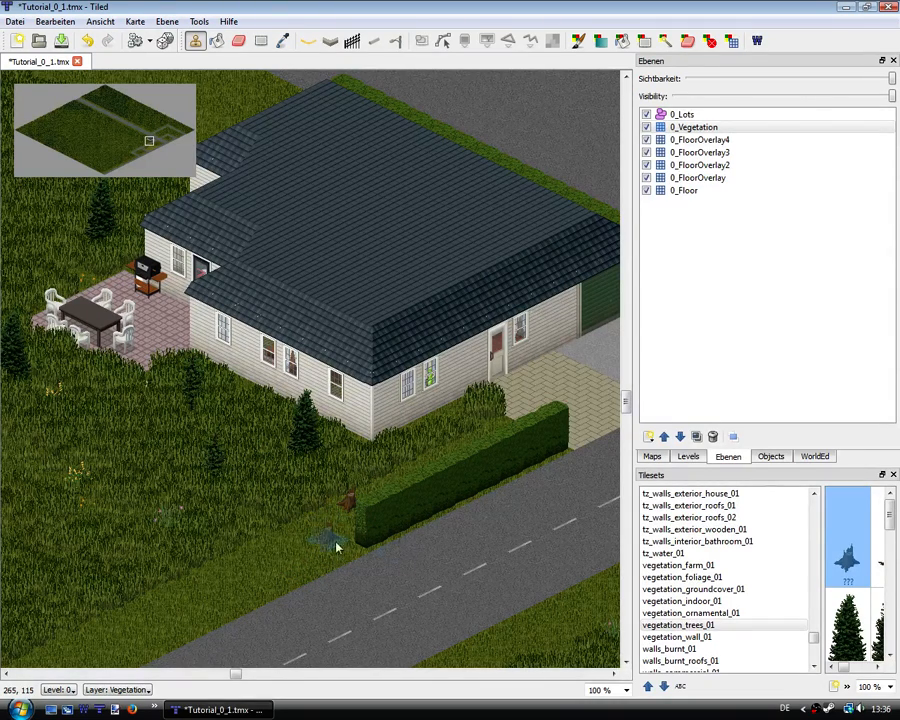
pyautogui.moveTo(442, 553)
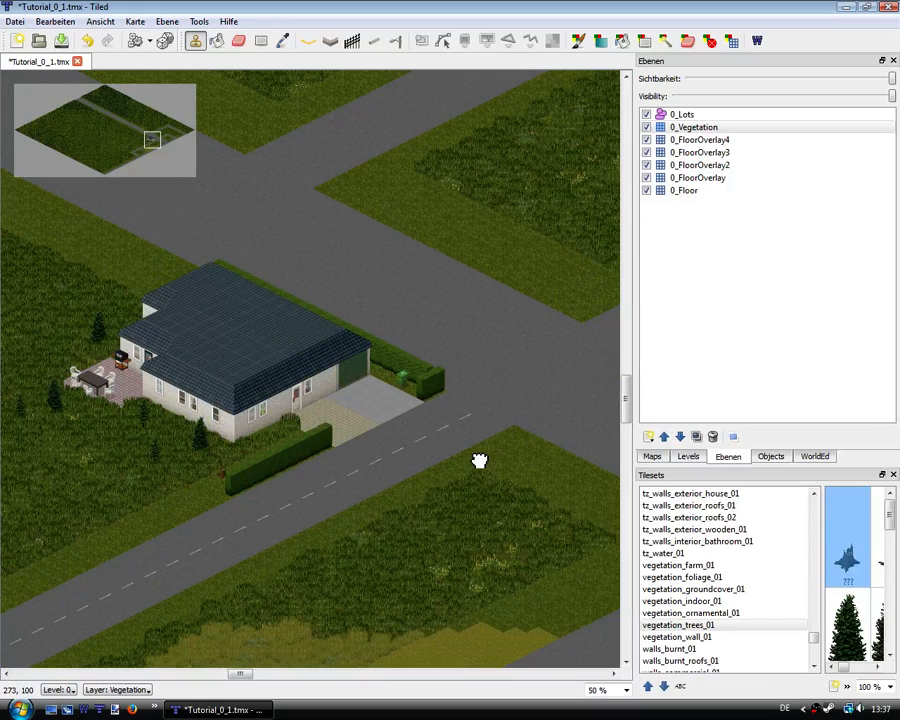
pyautogui.moveTo(480, 460); pyautogui.dragTo(422, 456)
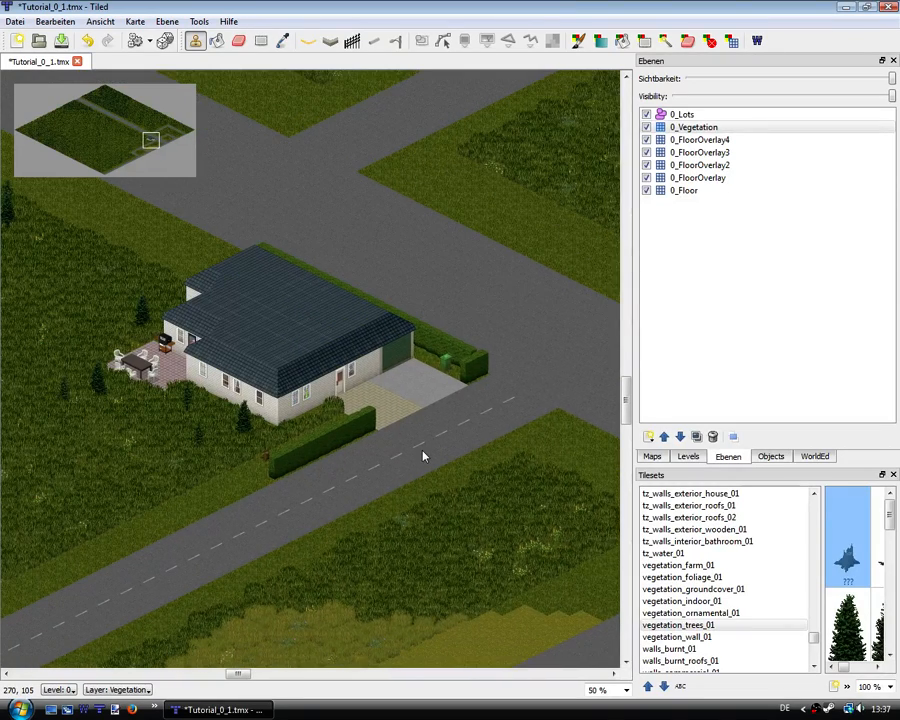